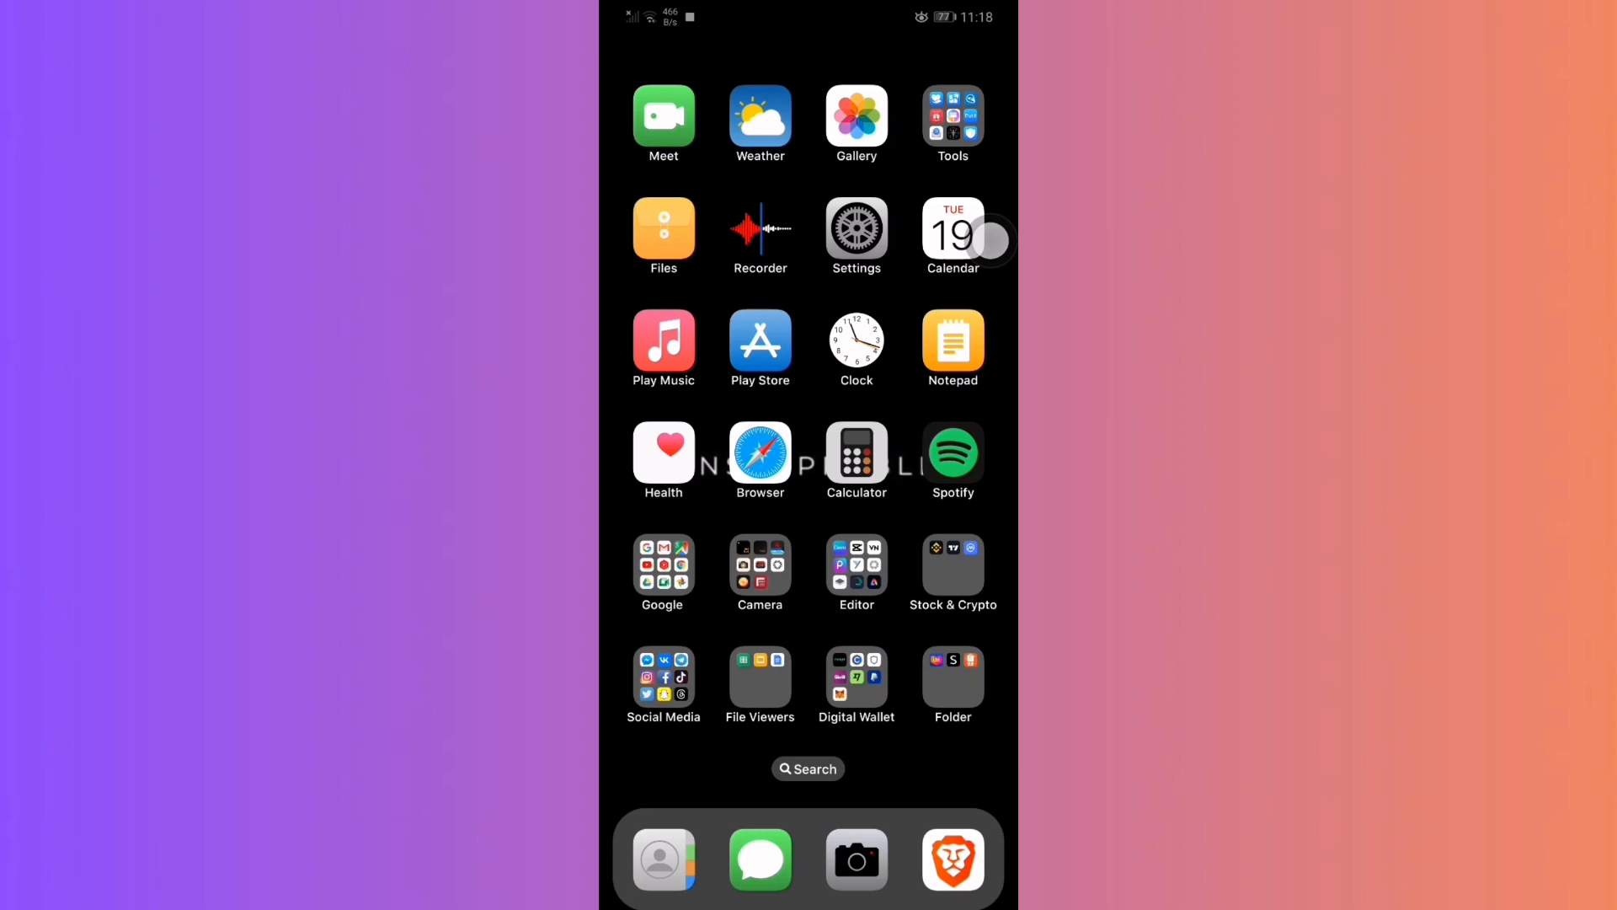
- Launch Telegram from the Social Media folder and enter the pinned one-on-one chat
click(664, 677)
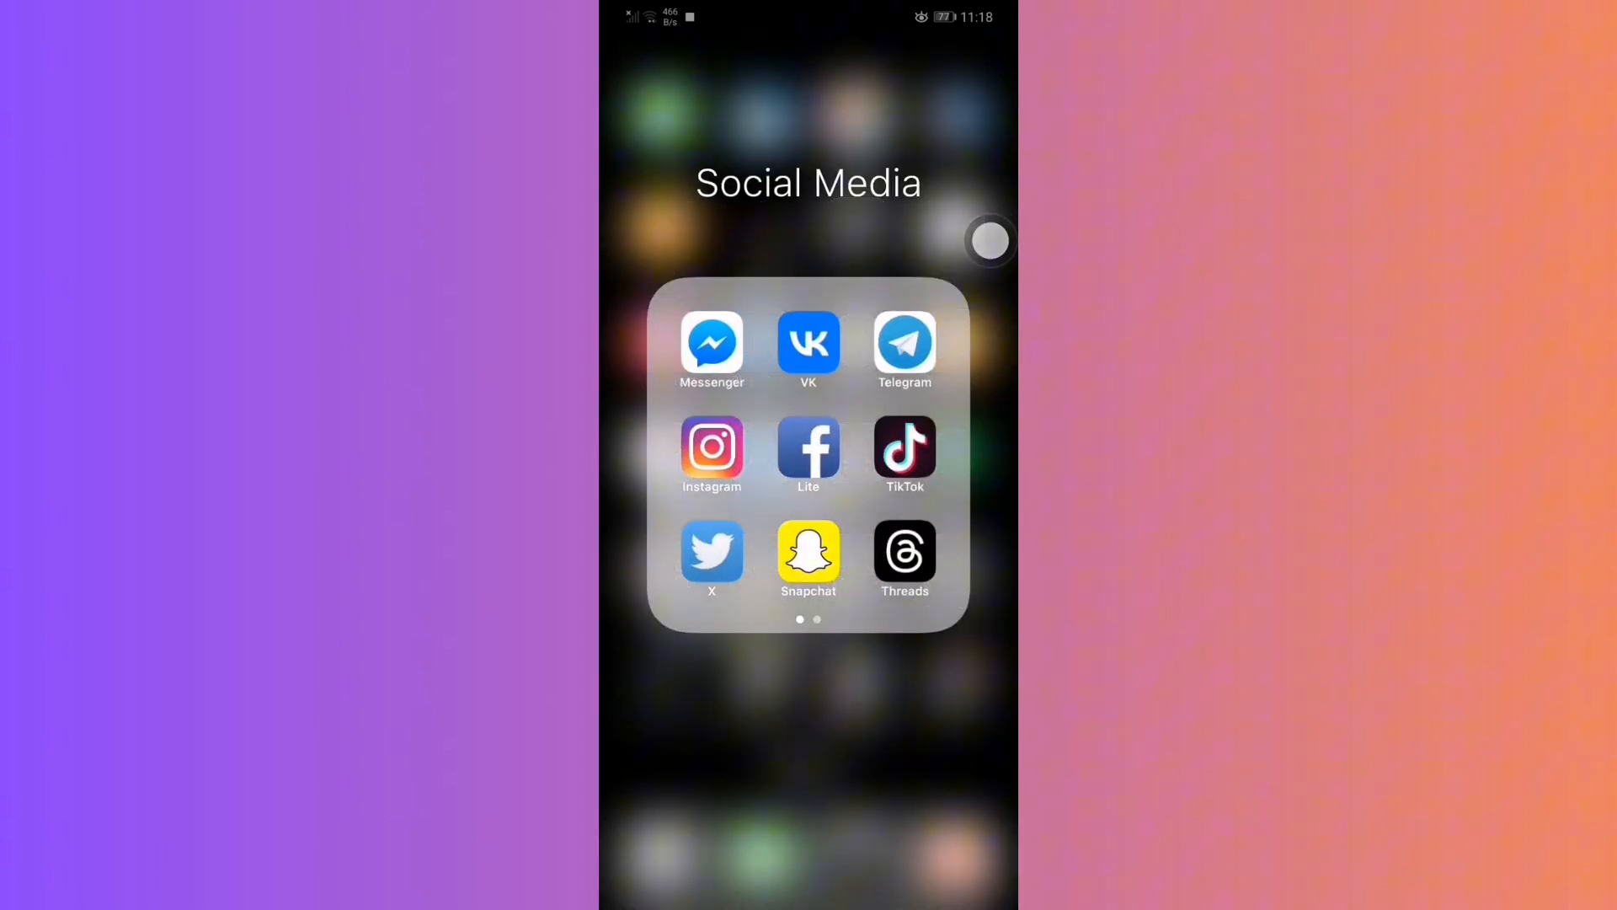
click(903, 349)
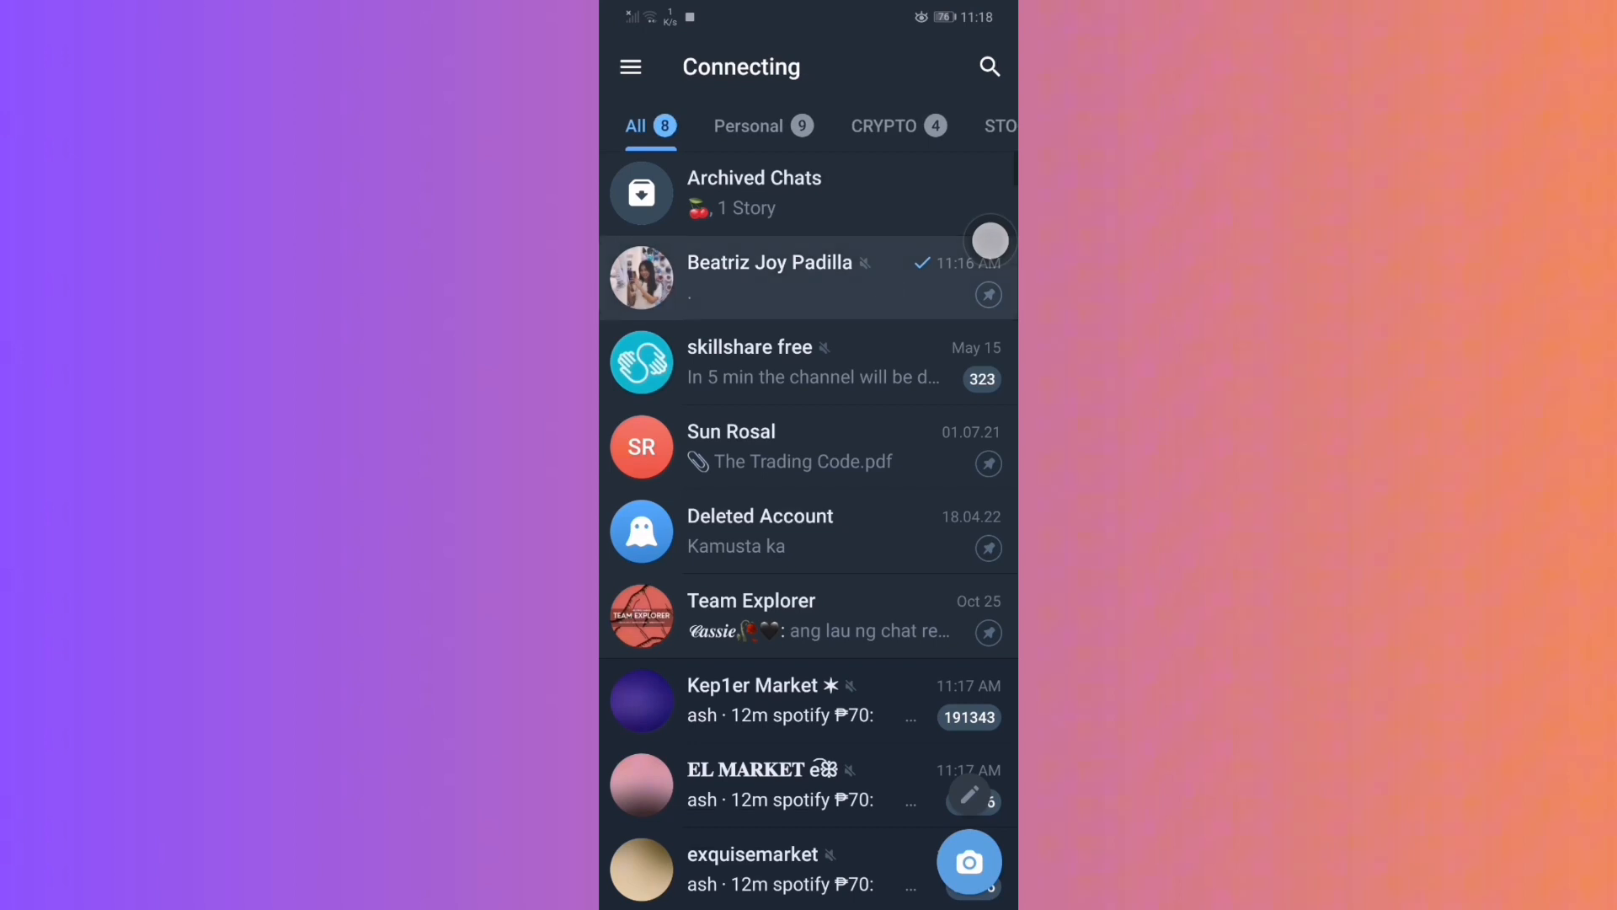
click(768, 276)
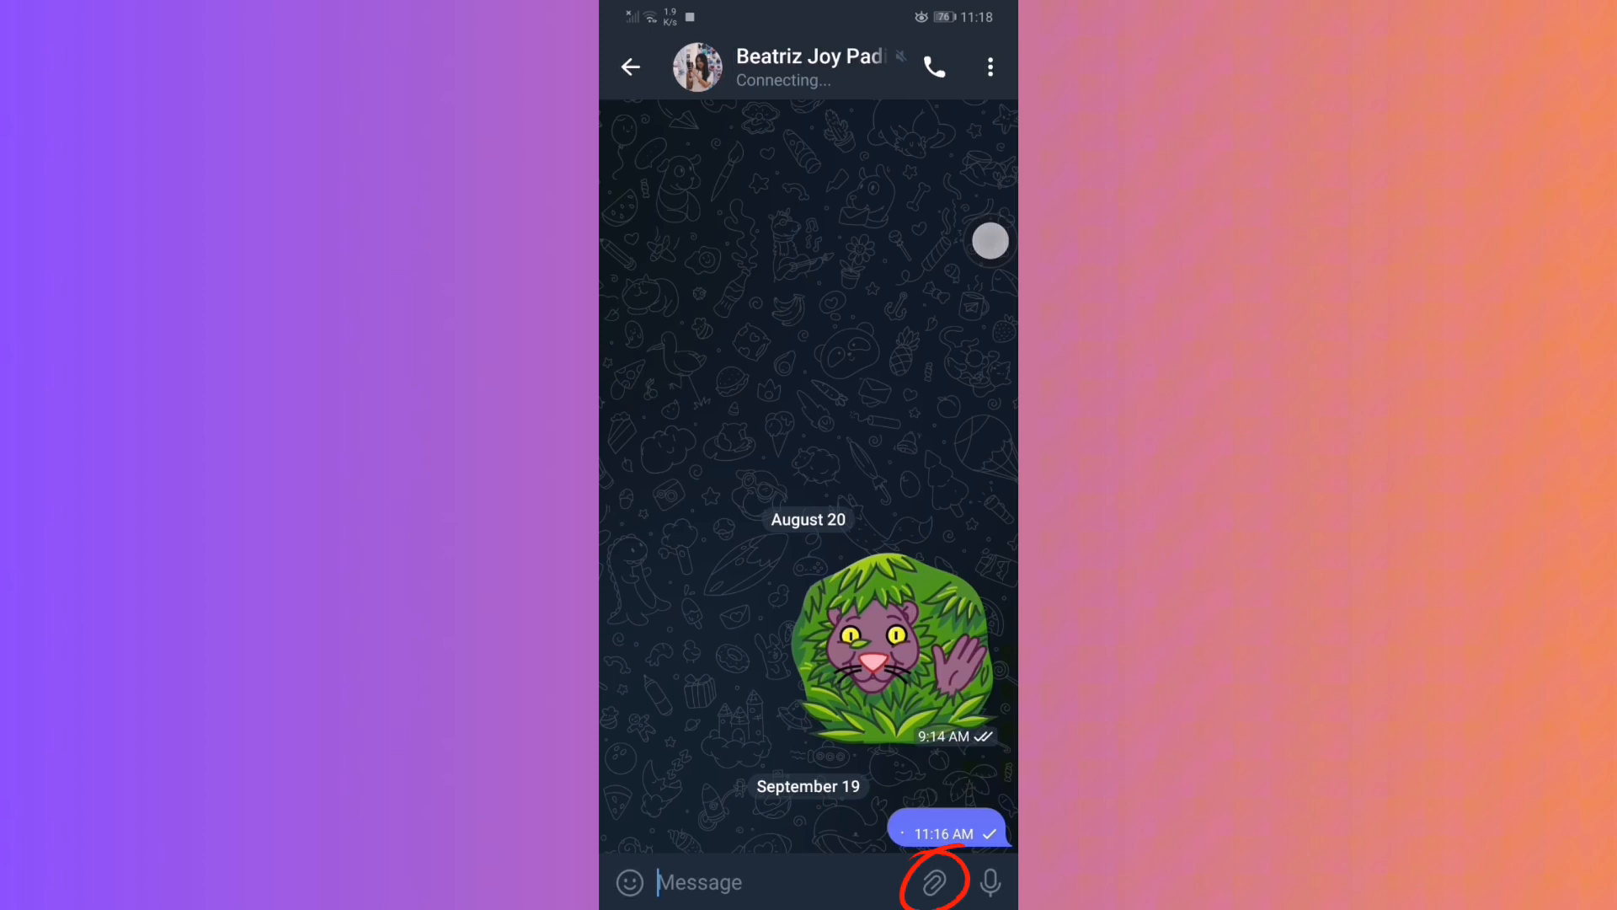
- Attach the gallery photo of two laptops, crop it, and reach the send preview
click(933, 881)
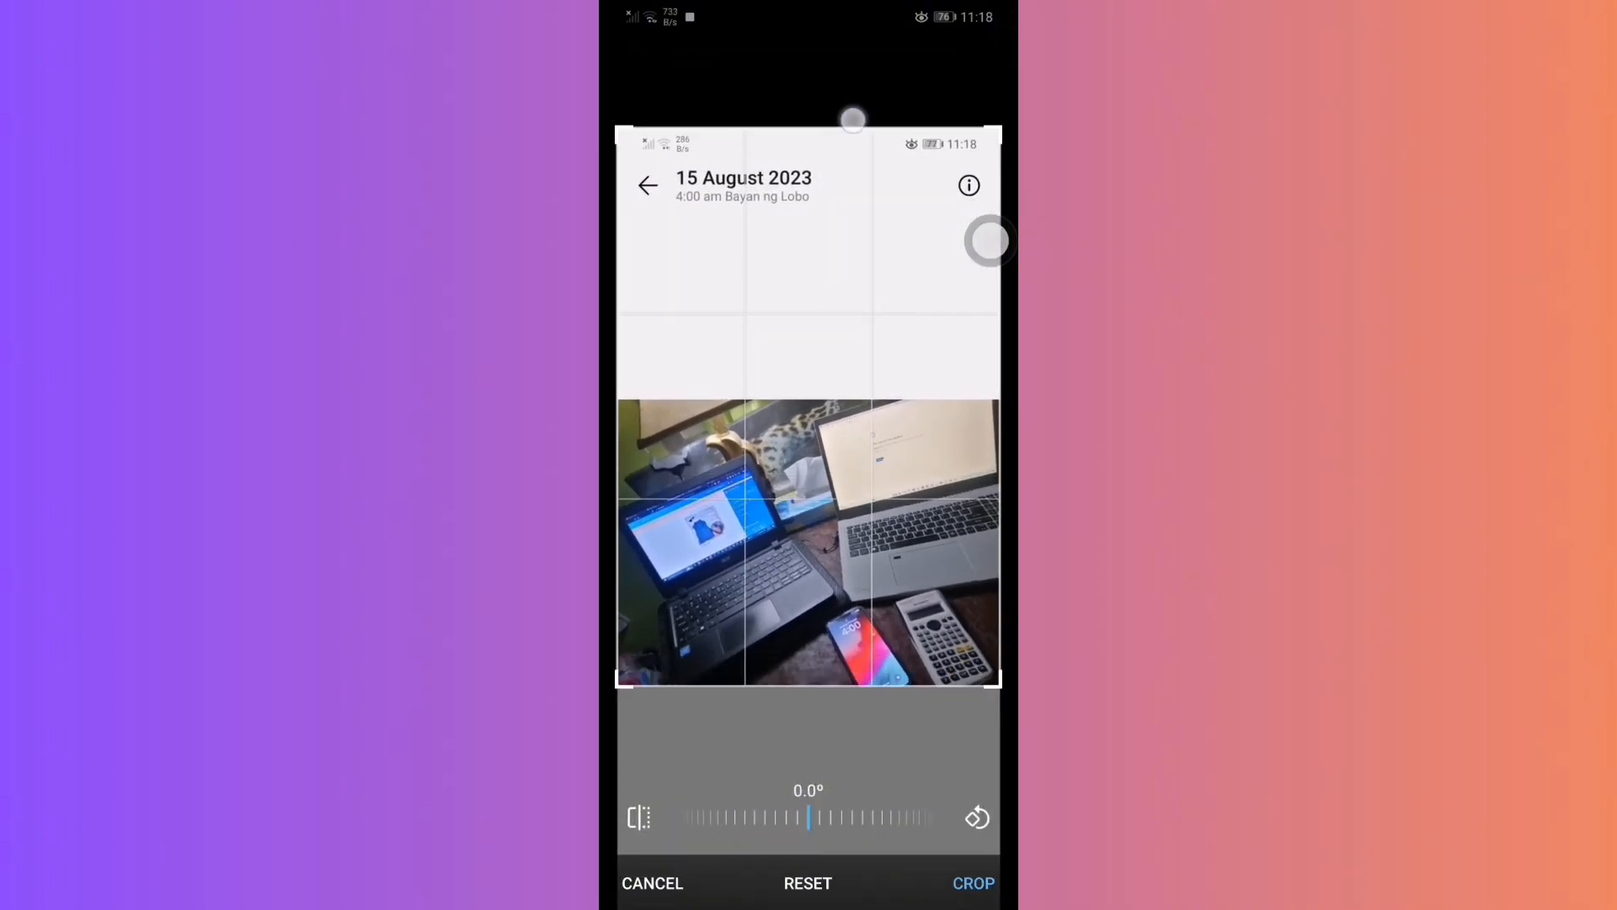
click(972, 882)
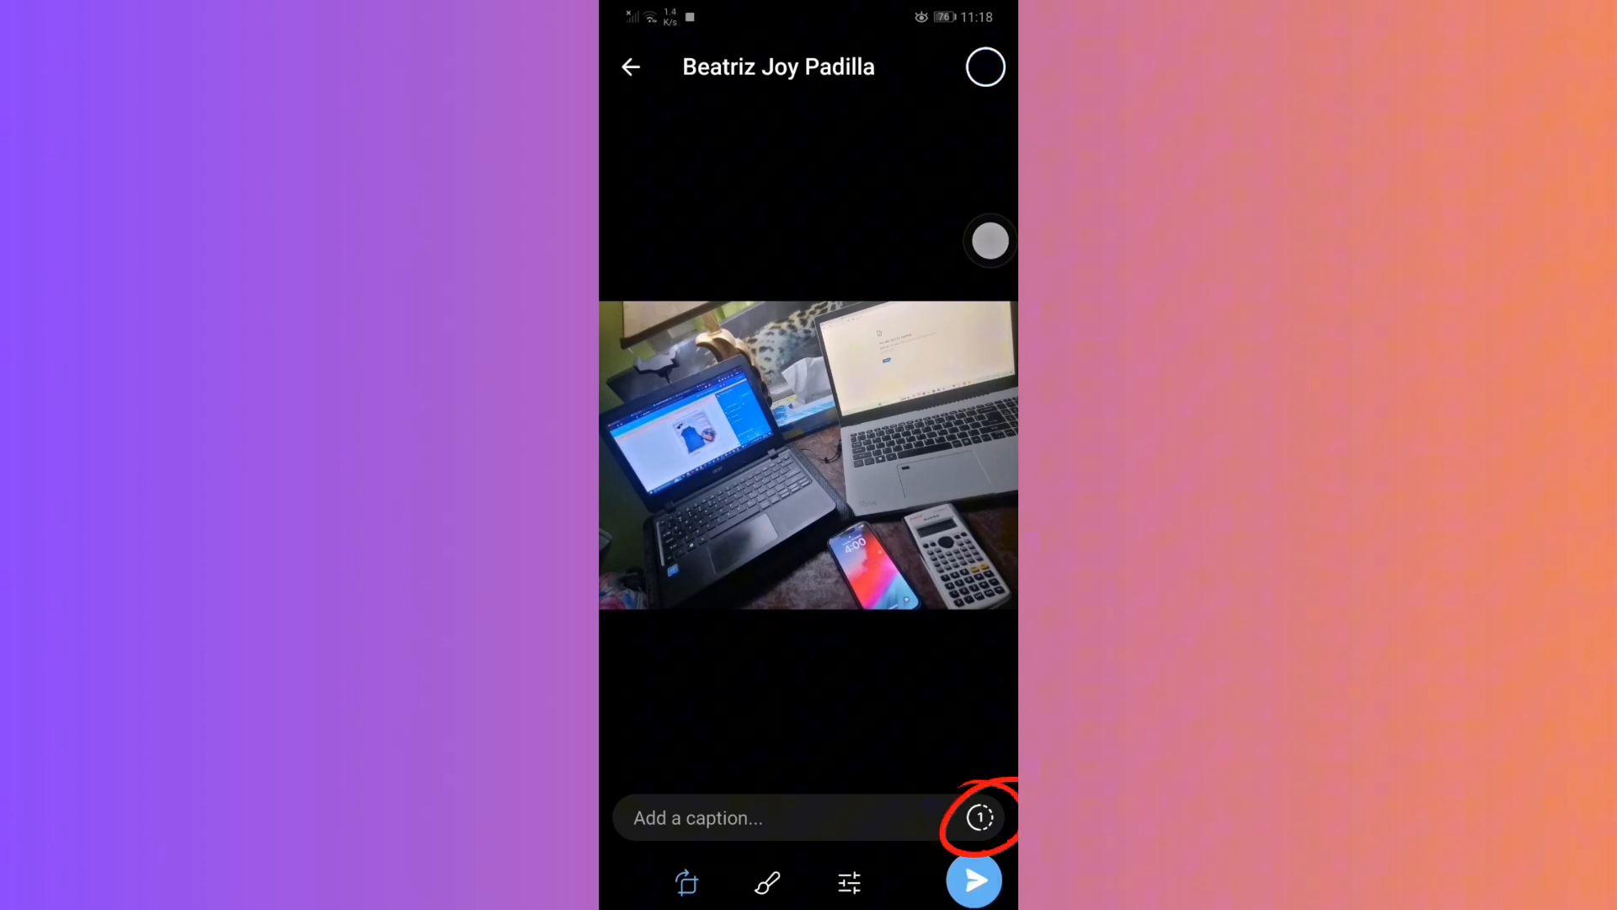
- Set a 3-second self-destruct timer on the photo and send it to the chat
click(979, 817)
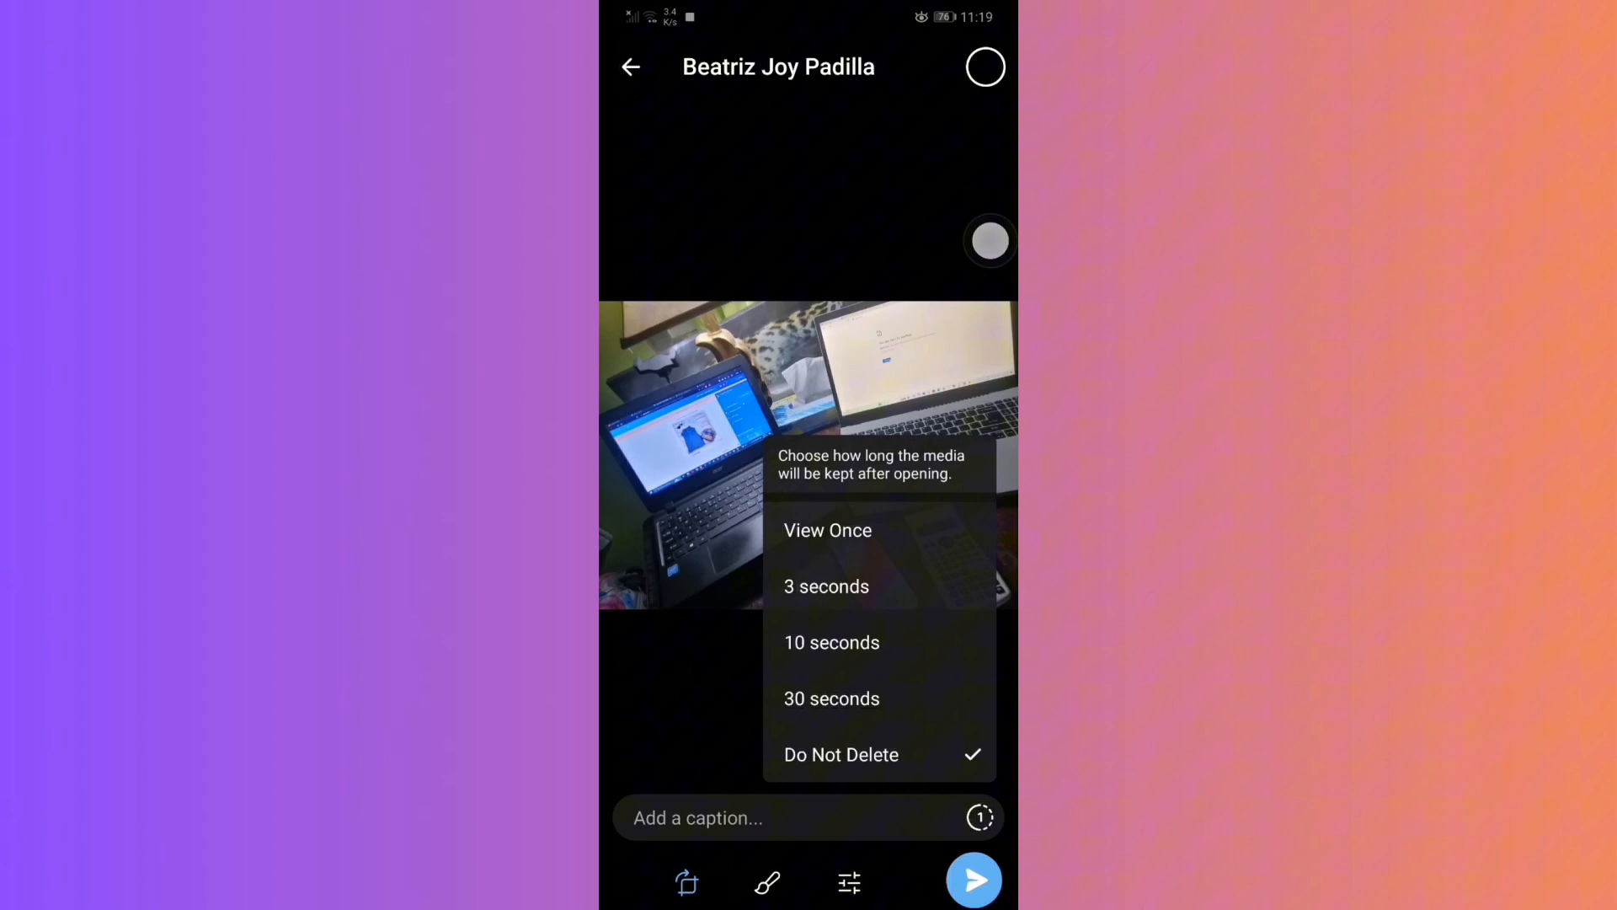
click(825, 586)
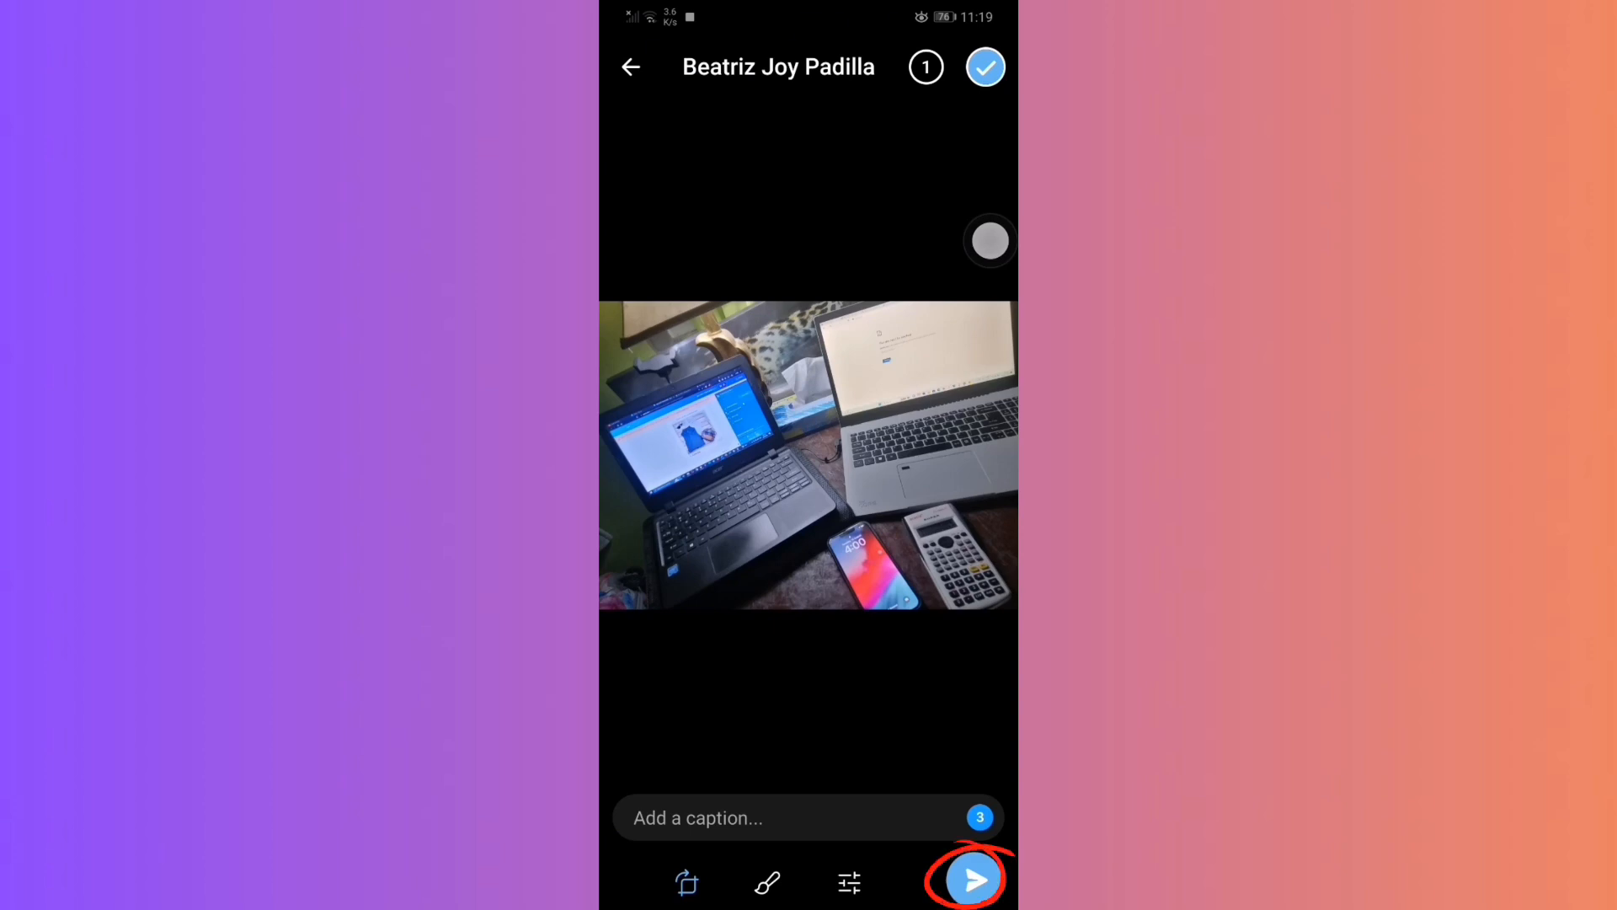
click(968, 881)
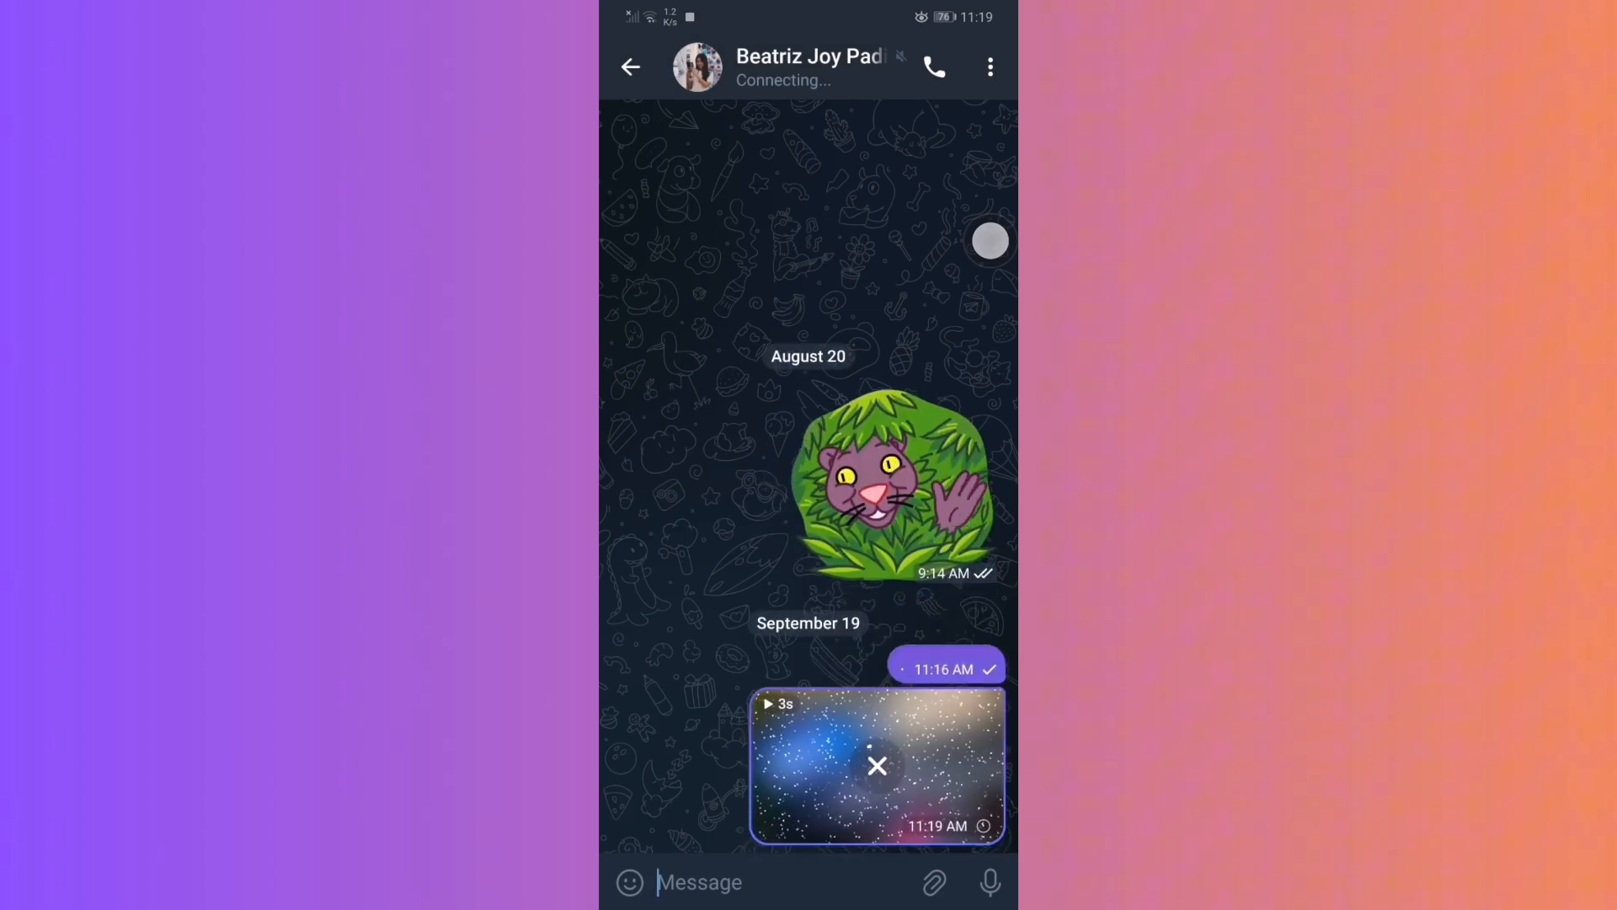